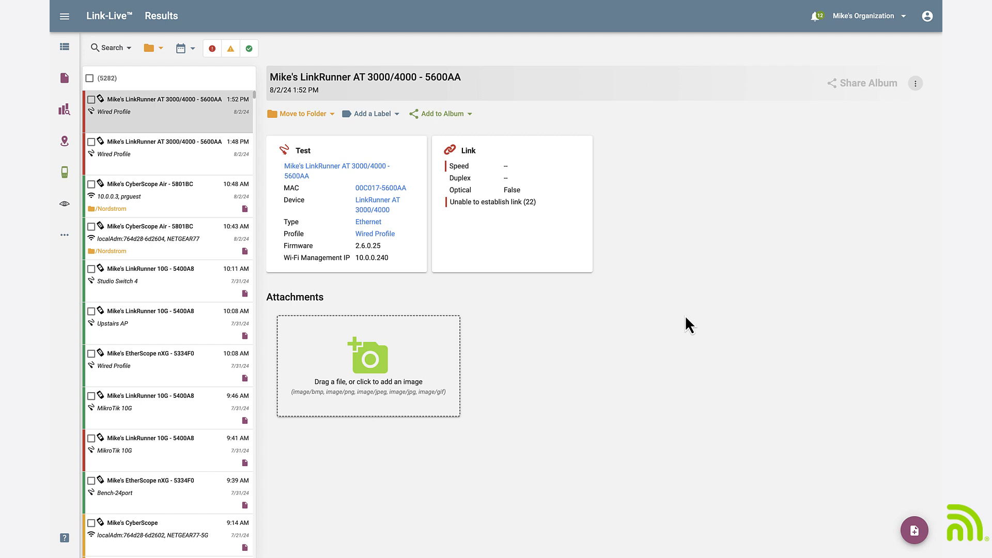
pyautogui.moveTo(372, 217)
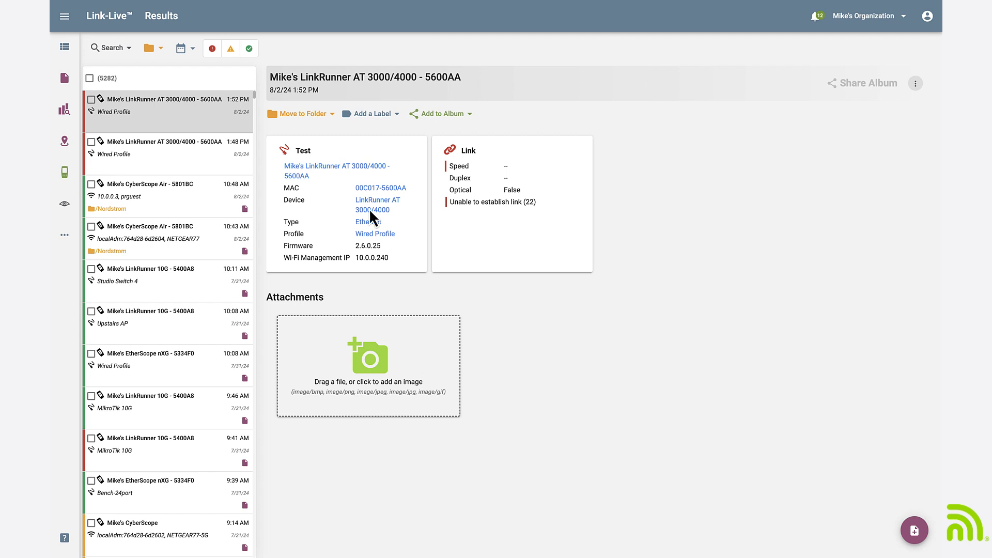
pyautogui.moveTo(64, 142)
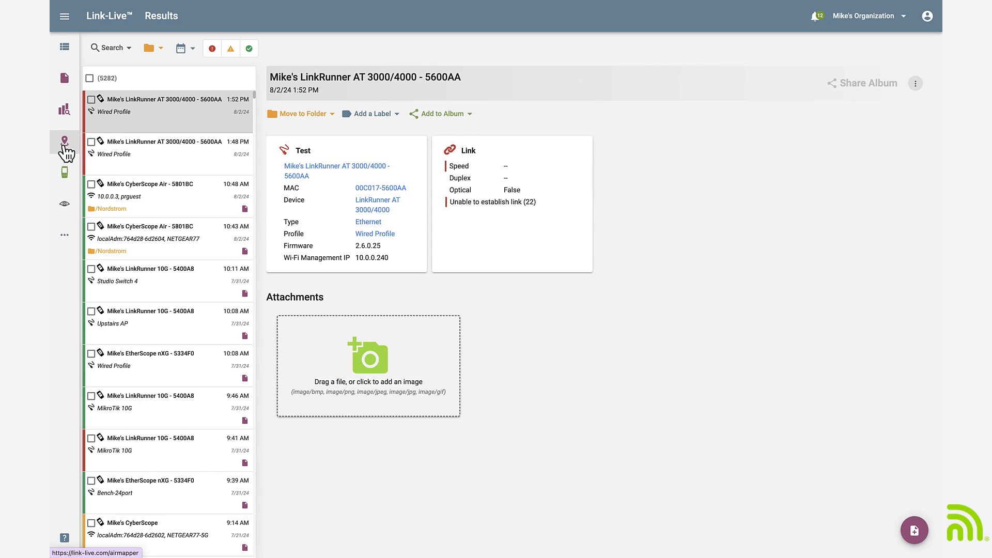
# Show the Clinic Predeployment survey details from the AirMapper survey list.
pyautogui.click(64, 146)
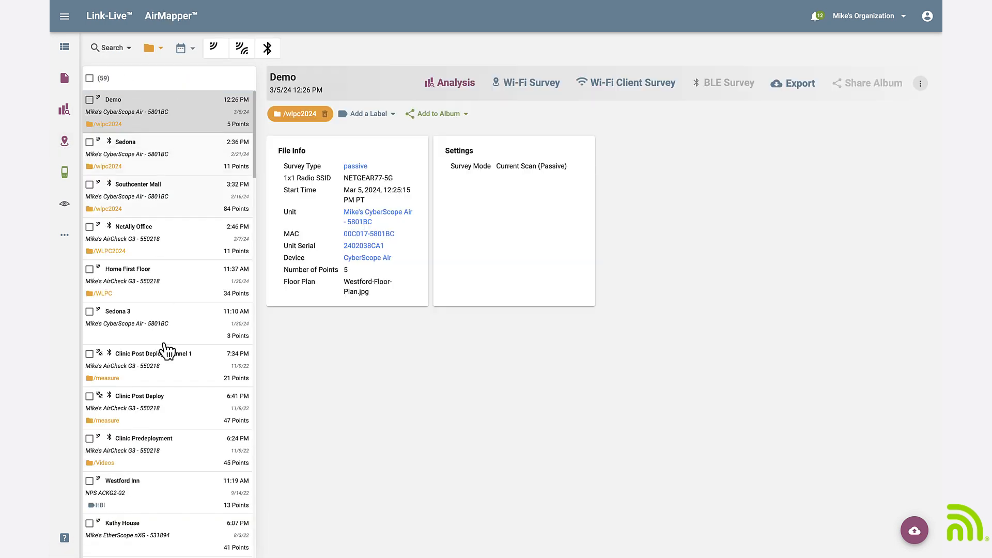
pyautogui.click(142, 438)
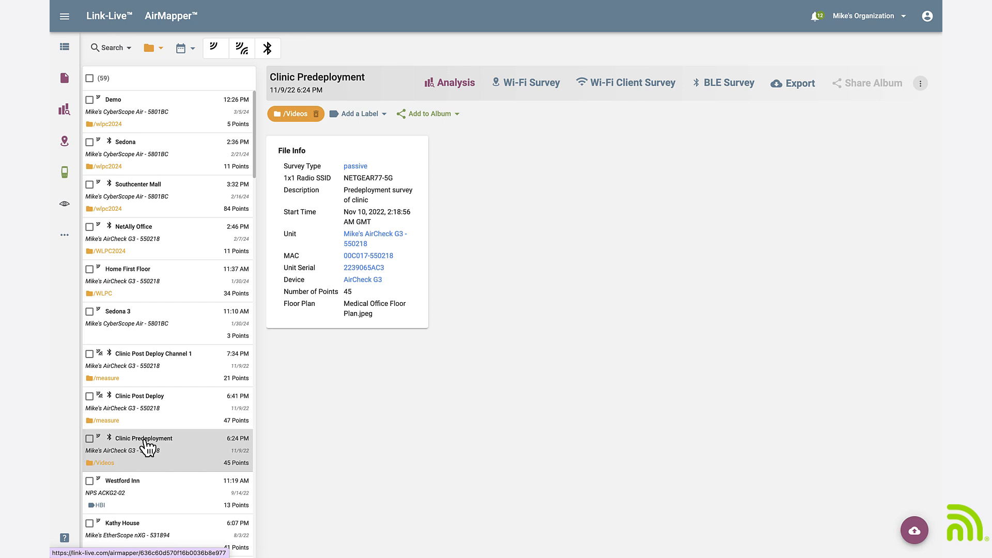
pyautogui.moveTo(616, 101)
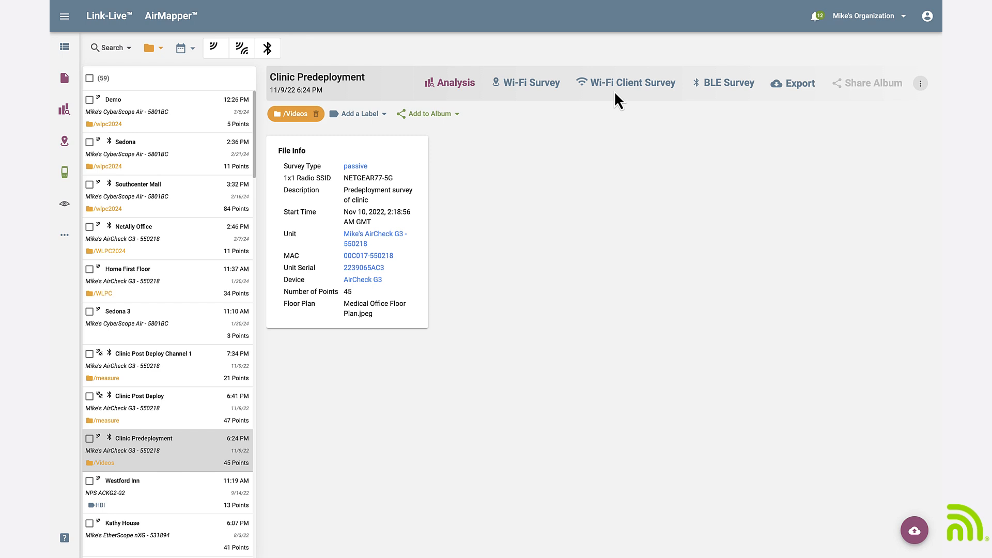
pyautogui.moveTo(616, 88)
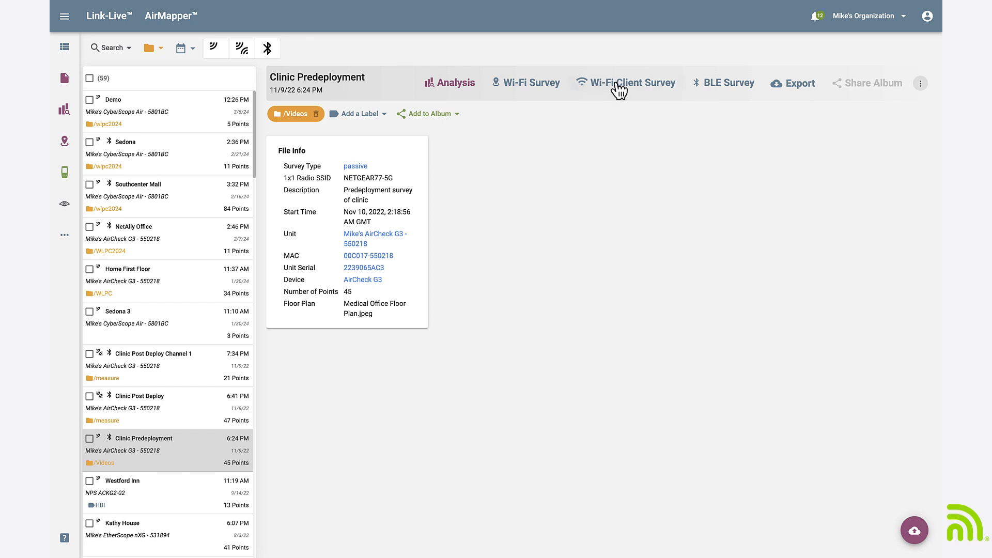
# Display the Wi-Fi Client Survey clients-seen heatmap with dimension markings hidden.
pyautogui.click(630, 82)
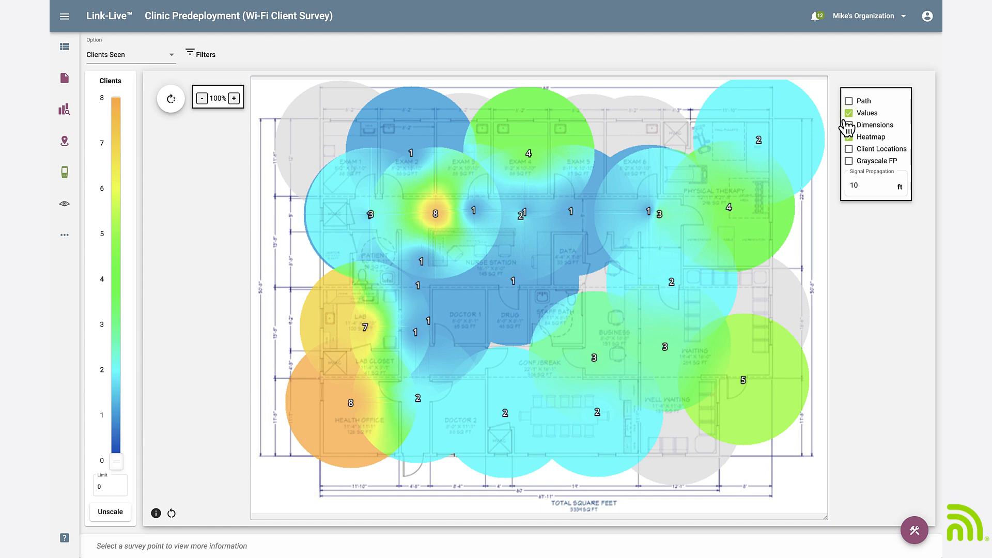
pyautogui.click(847, 125)
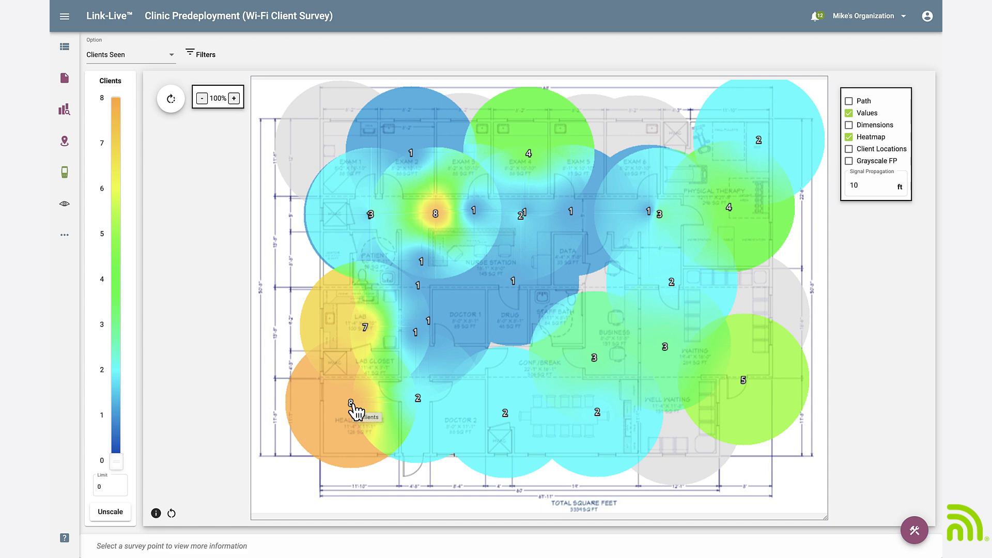
pyautogui.moveTo(222, 413)
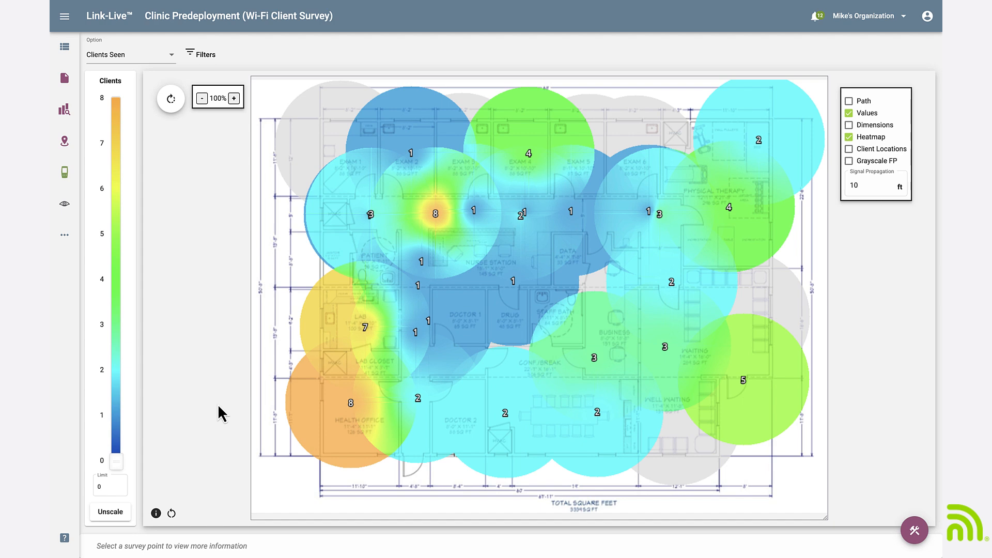
pyautogui.moveTo(141, 458)
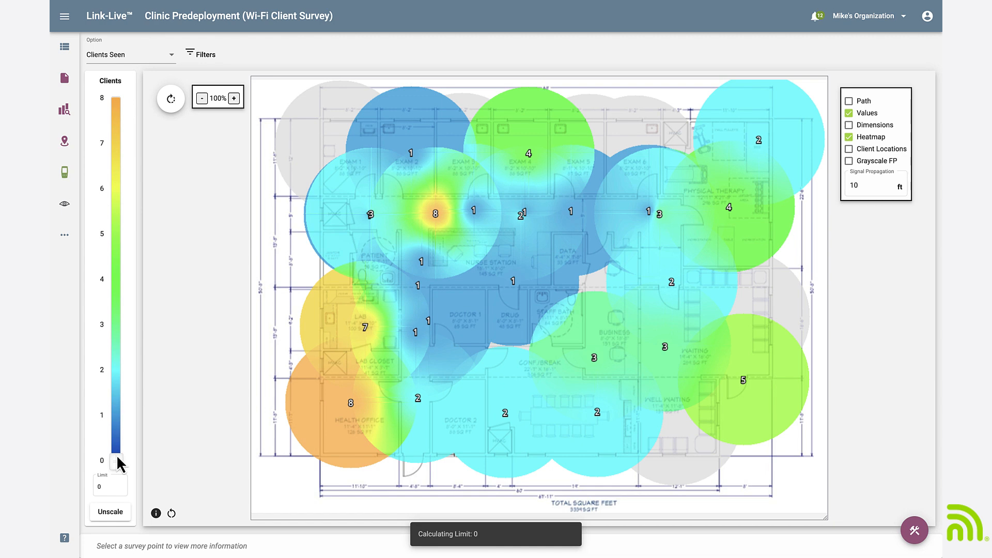
pyautogui.moveTo(117, 462); pyautogui.dragTo(117, 325)
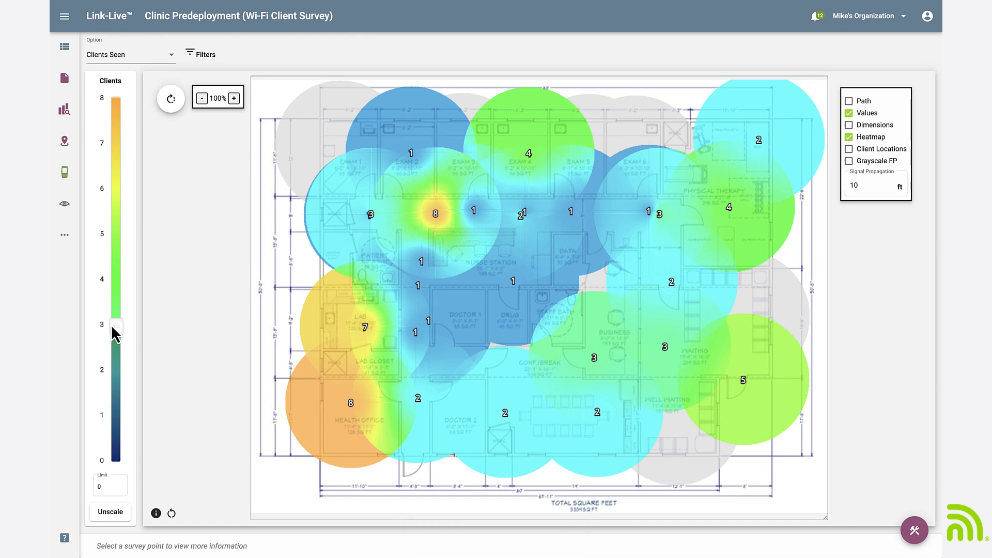
pyautogui.moveTo(116, 324); pyautogui.dragTo(116, 370)
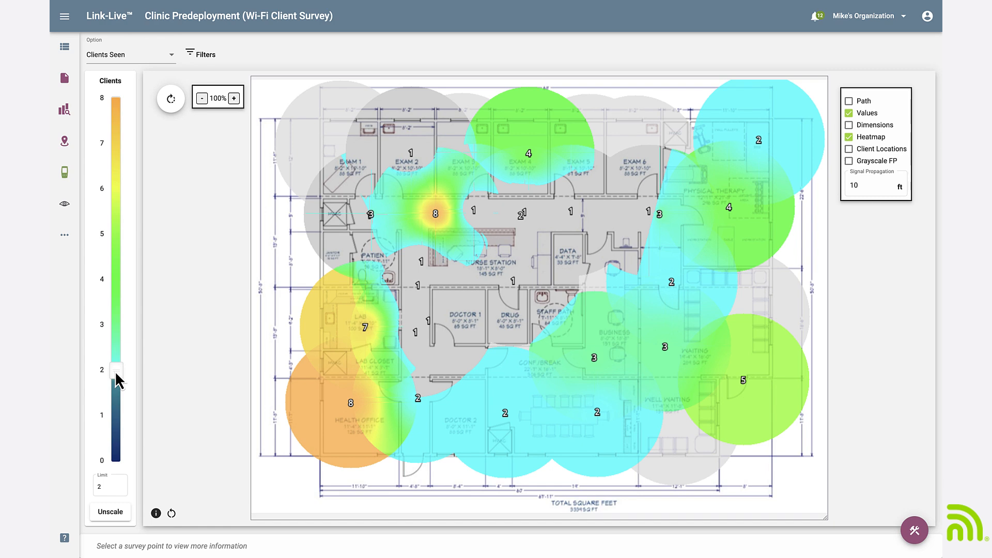
pyautogui.moveTo(117, 372); pyautogui.dragTo(117, 318)
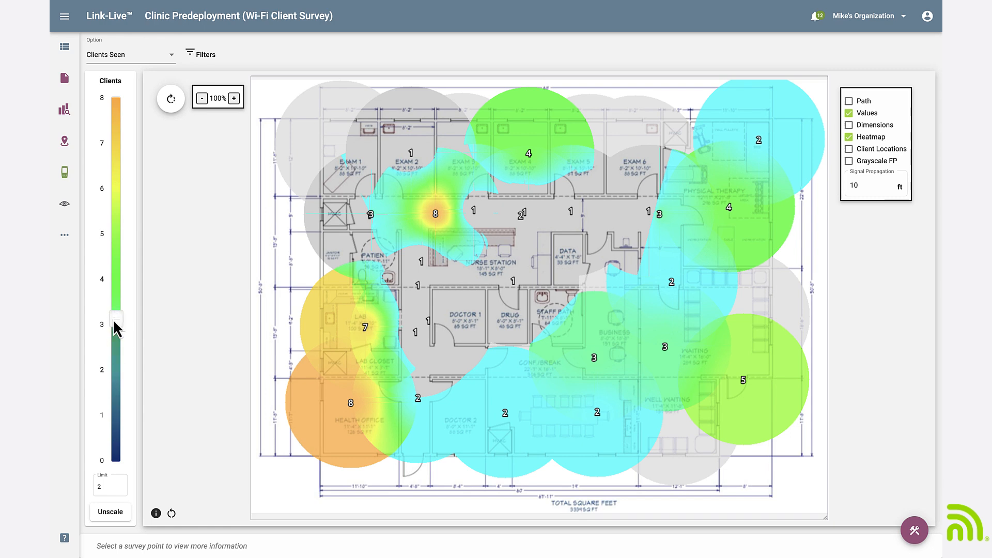
pyautogui.moveTo(116, 328); pyautogui.dragTo(117, 319)
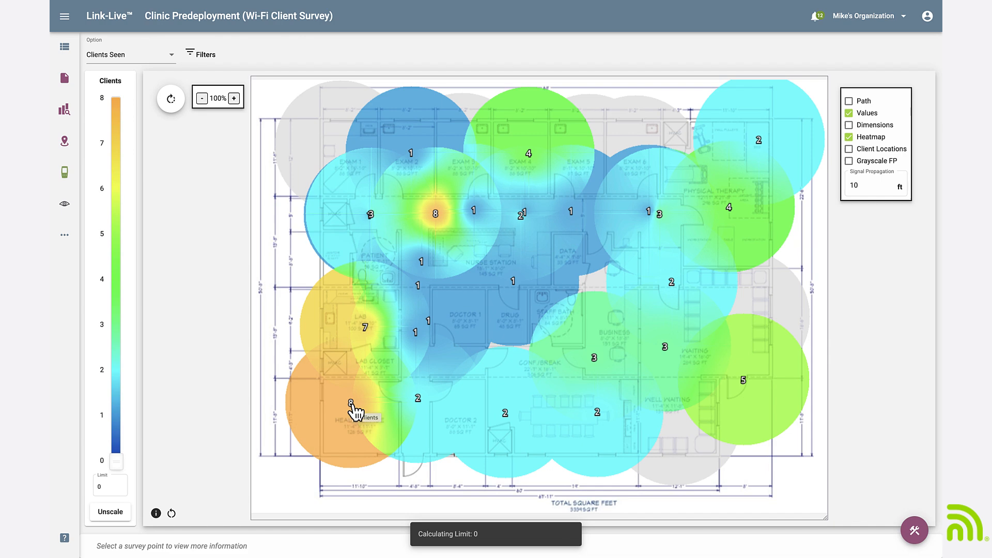
# List the 8 clients seen at the Health Office survey point in a details table.
pyautogui.click(354, 411)
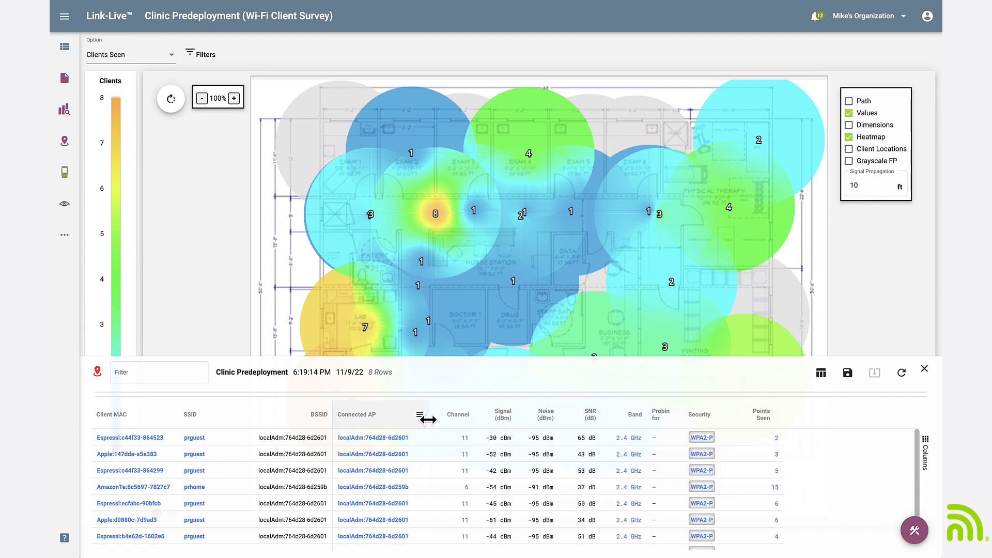
pyautogui.click(421, 416)
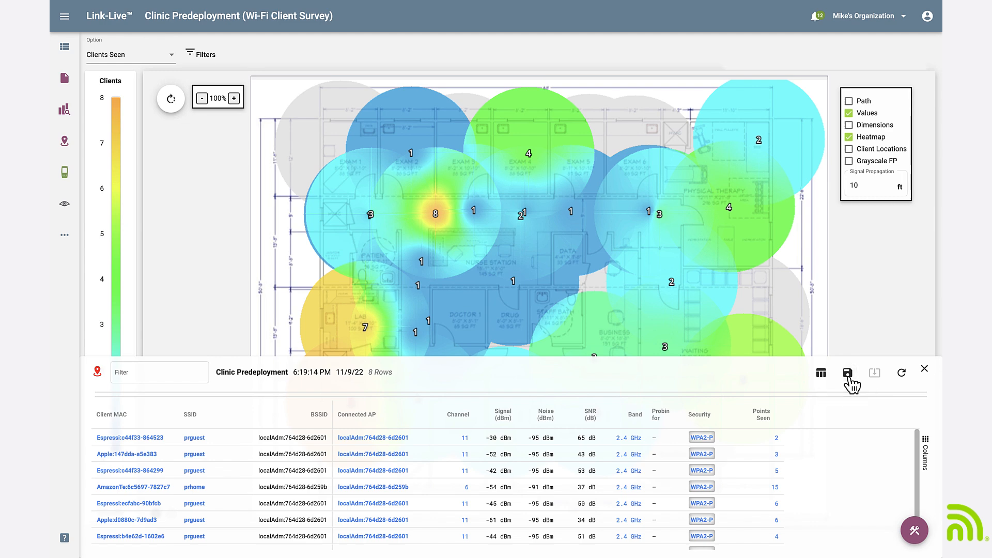
pyautogui.moveTo(934, 356)
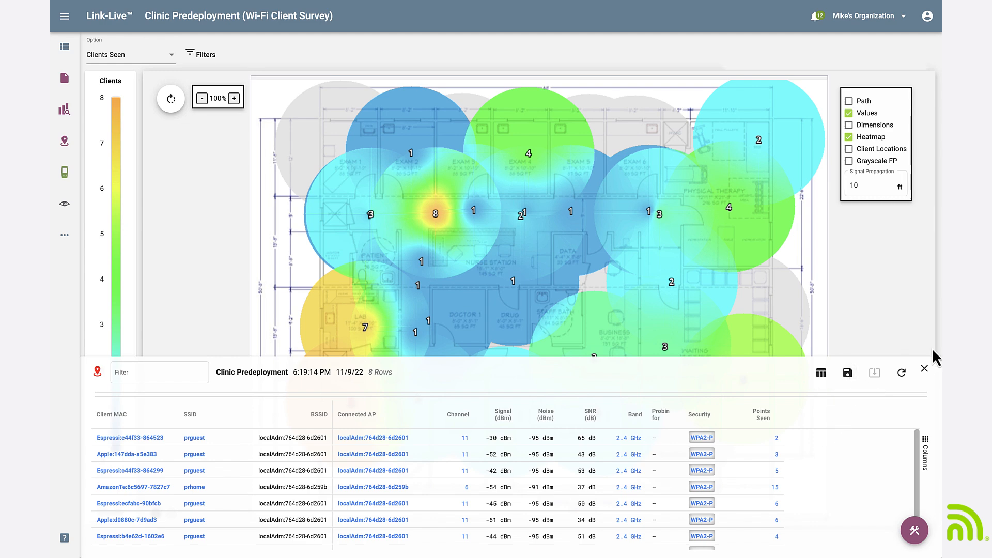
# Close the client table and toggle map options, ending with only Values and Heatmap enabled.
pyautogui.click(924, 367)
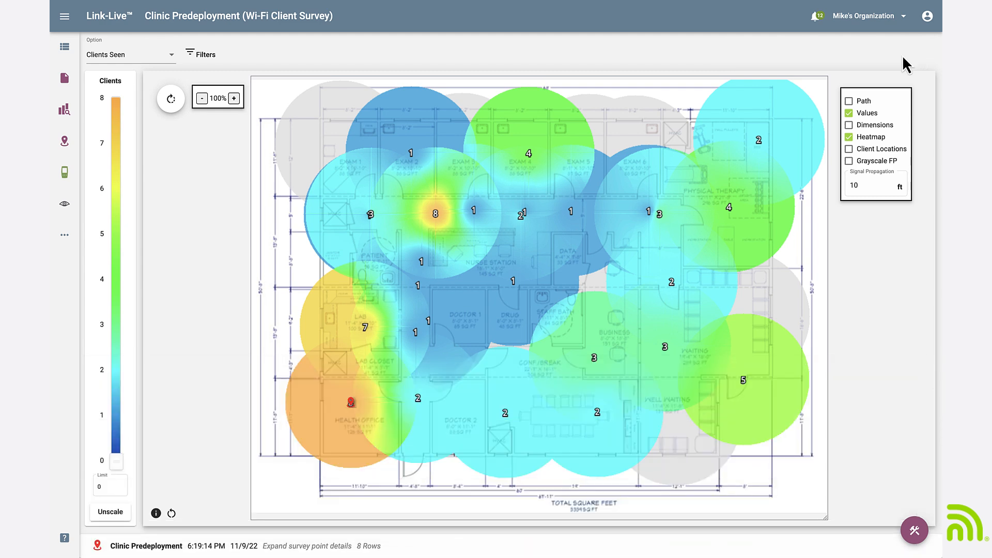
pyautogui.click(850, 113)
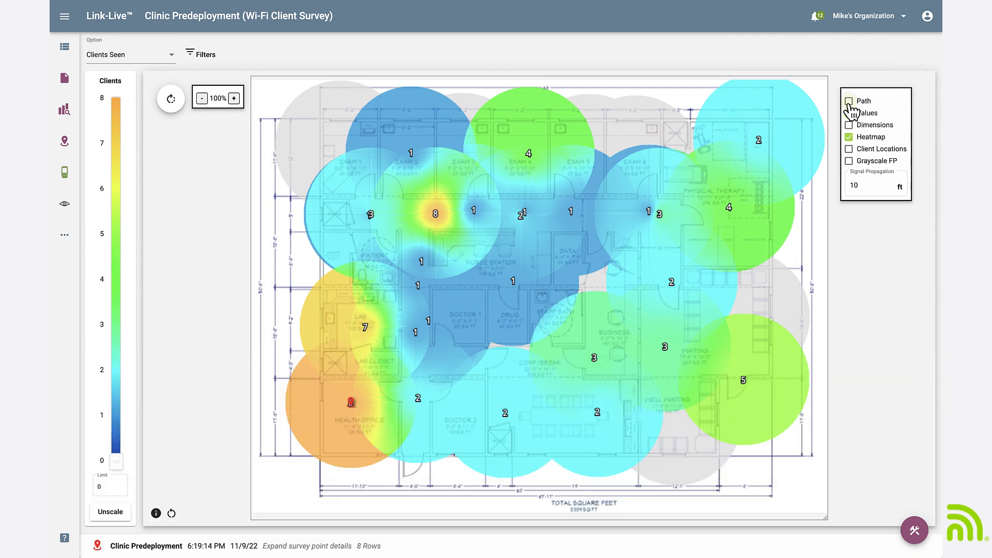
pyautogui.click(848, 101)
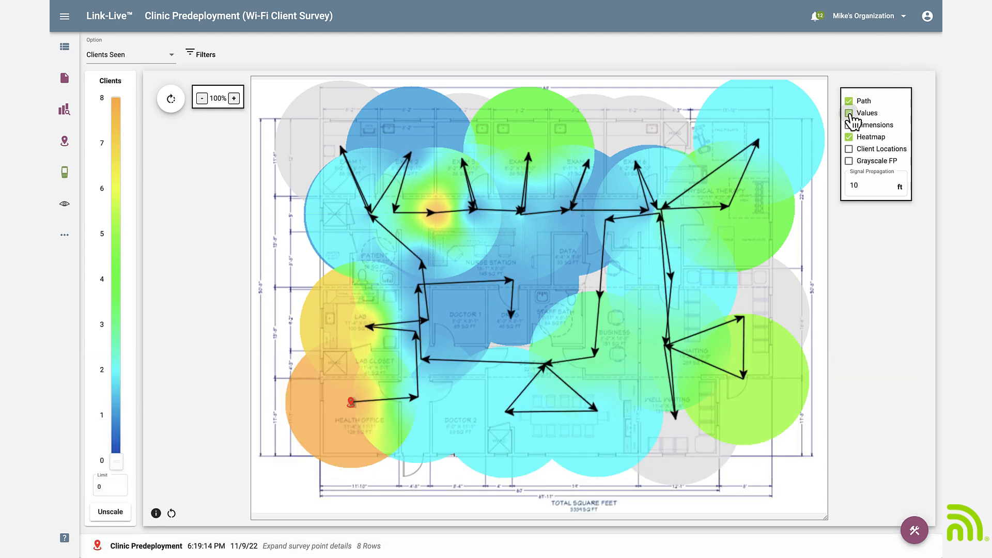
pyautogui.click(848, 114)
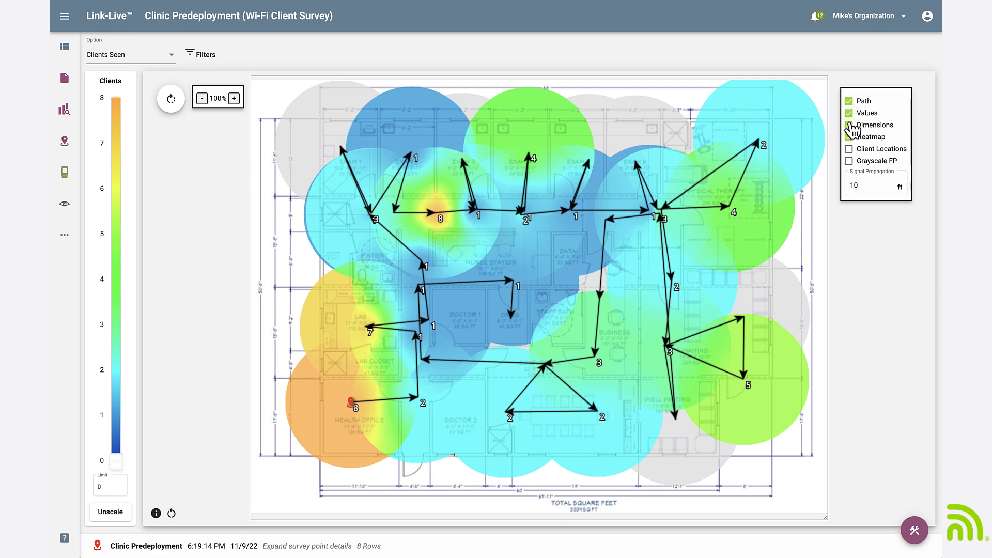
pyautogui.click(848, 137)
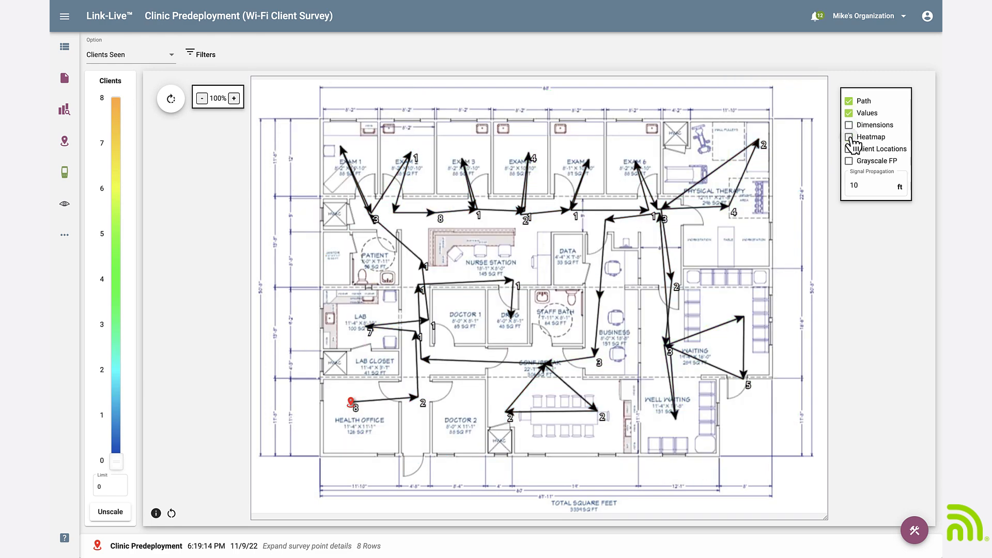
pyautogui.click(850, 137)
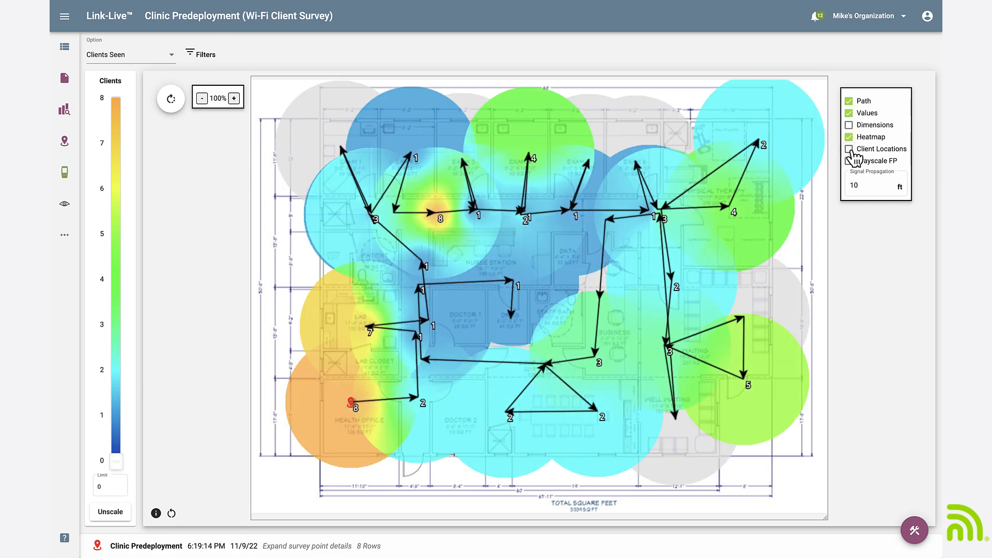
pyautogui.click(849, 149)
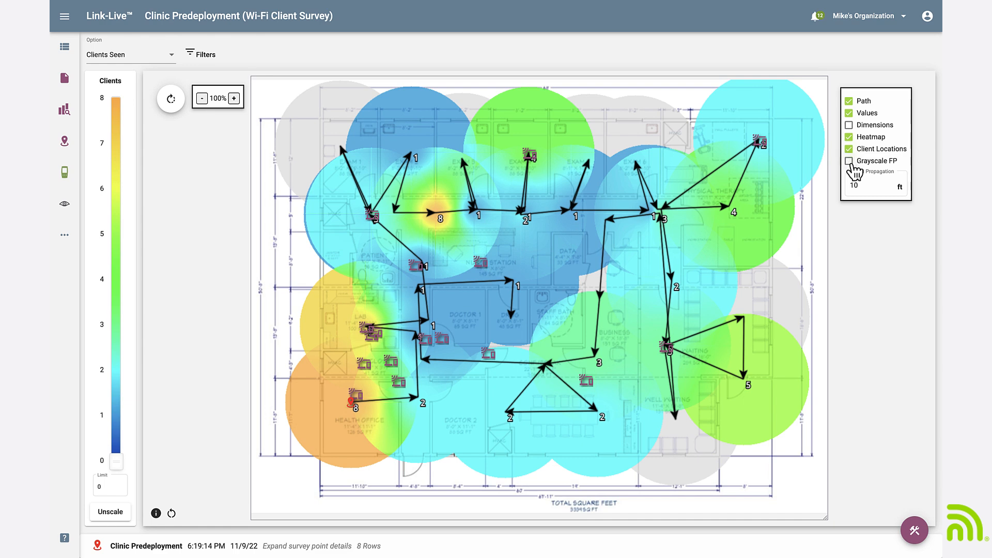
pyautogui.click(849, 161)
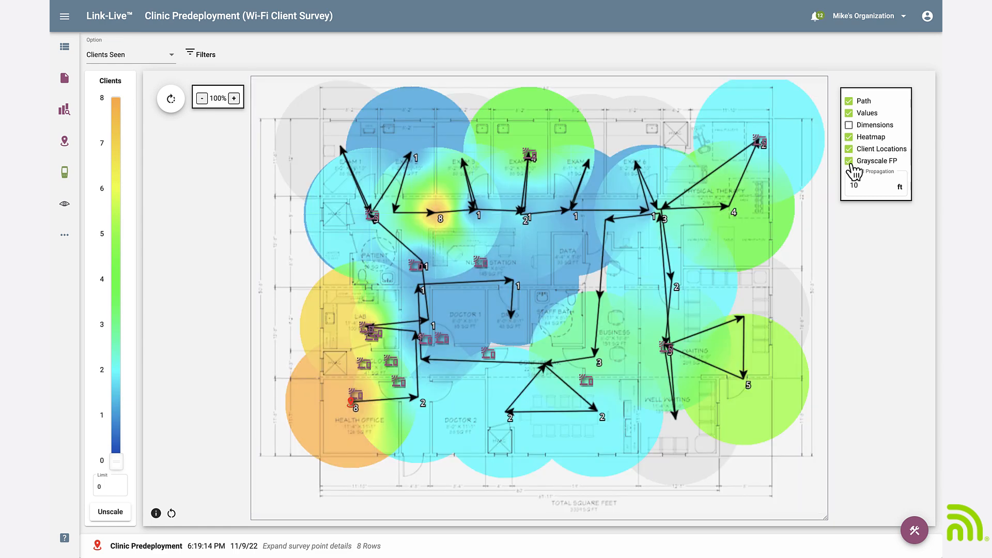
pyautogui.click(849, 160)
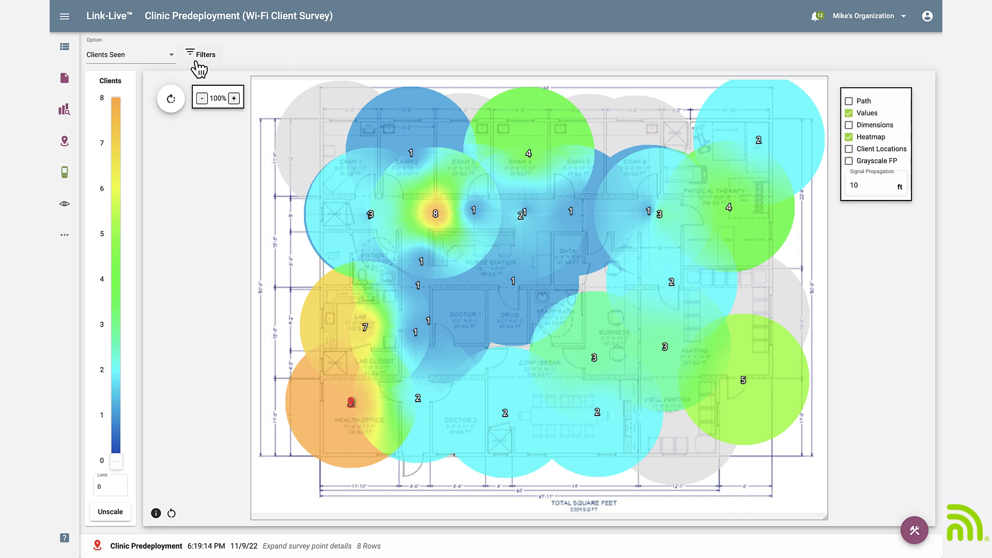
# Switch the heatmap metric to Client Signal (dBm) and back to Clients Seen on a 0–20 scale.
pyautogui.click(129, 55)
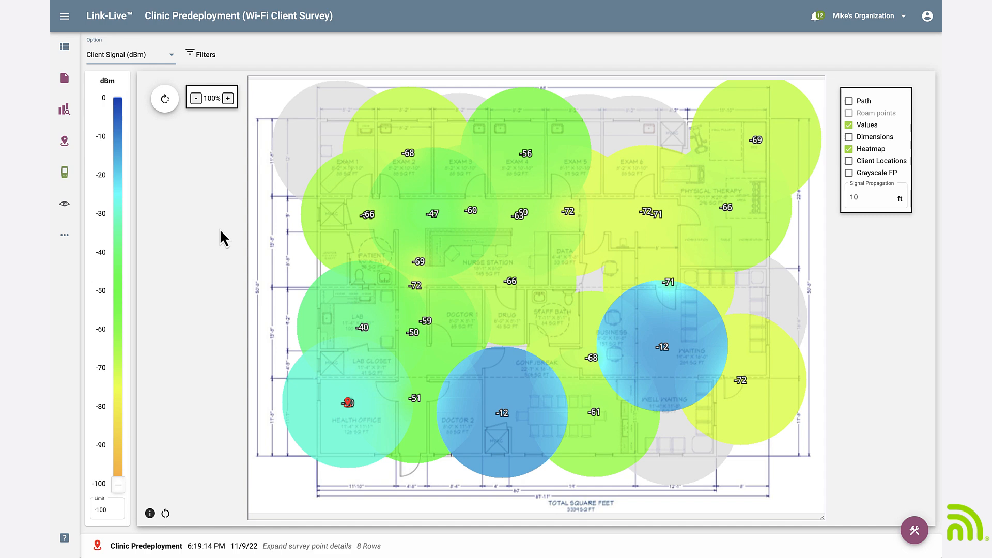
pyautogui.moveTo(226, 243)
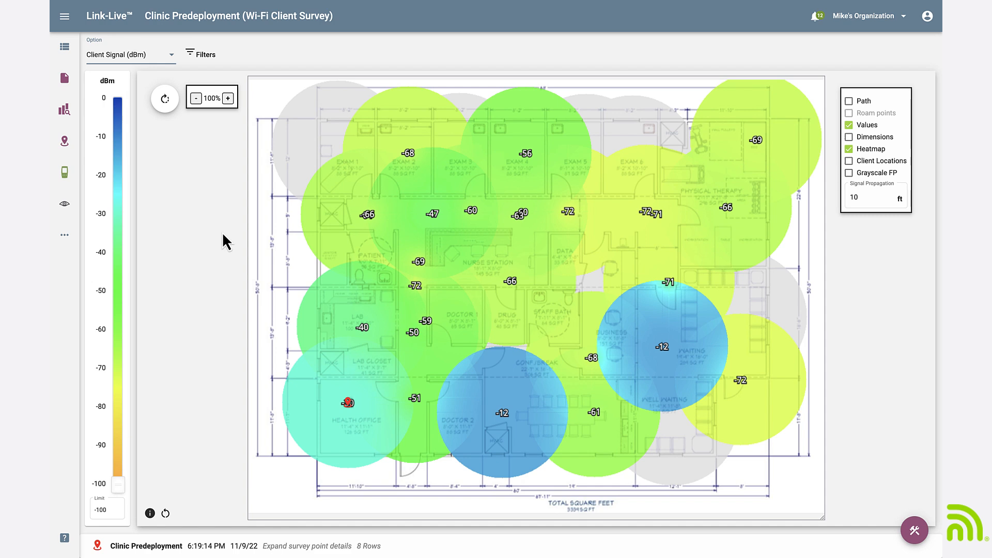
pyautogui.moveTo(173, 81)
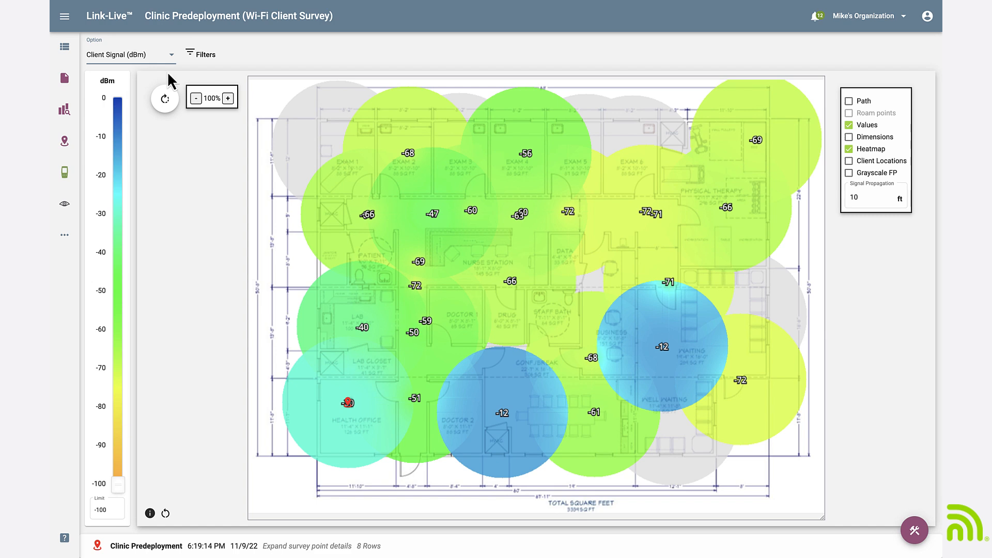
pyautogui.click(131, 55)
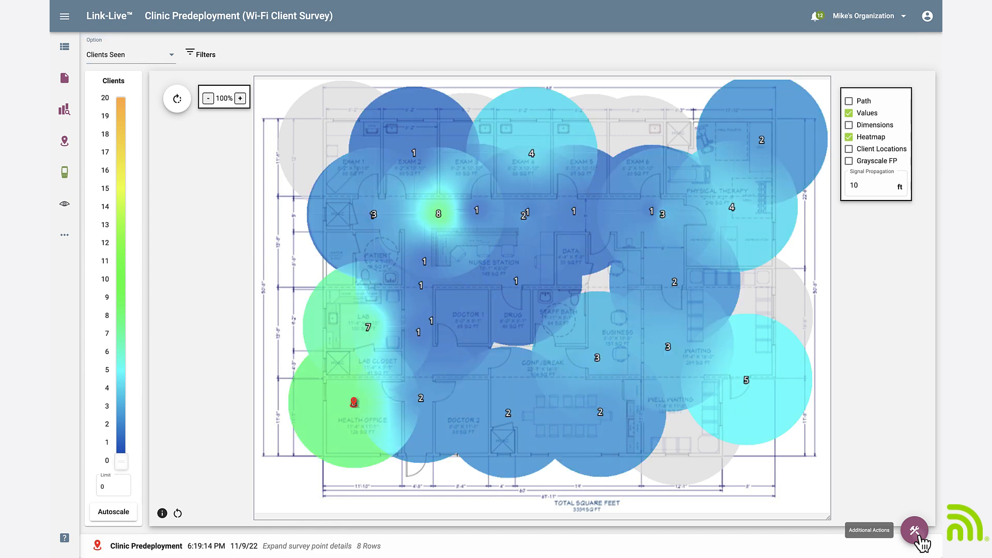
# Create a view named 'Wi-Fi Client Survey' described 'My client survey' and save it.
pyautogui.click(913, 530)
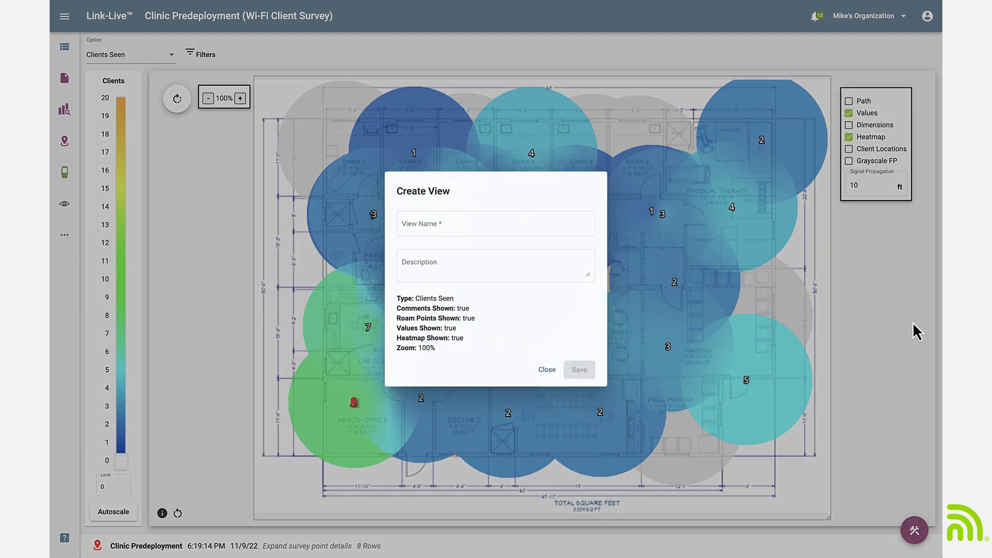
pyautogui.write('Wi-Fi Client')
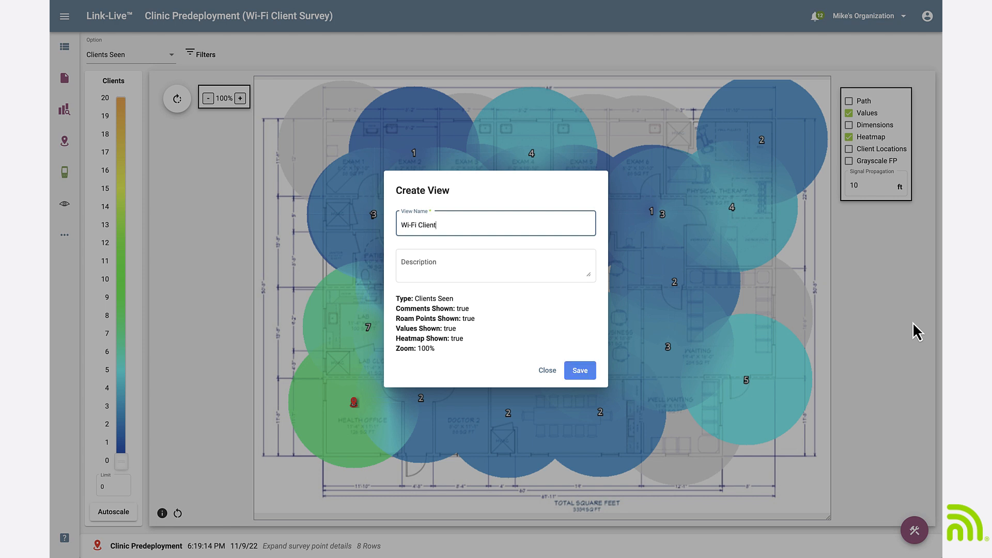
pyautogui.write('Survey')
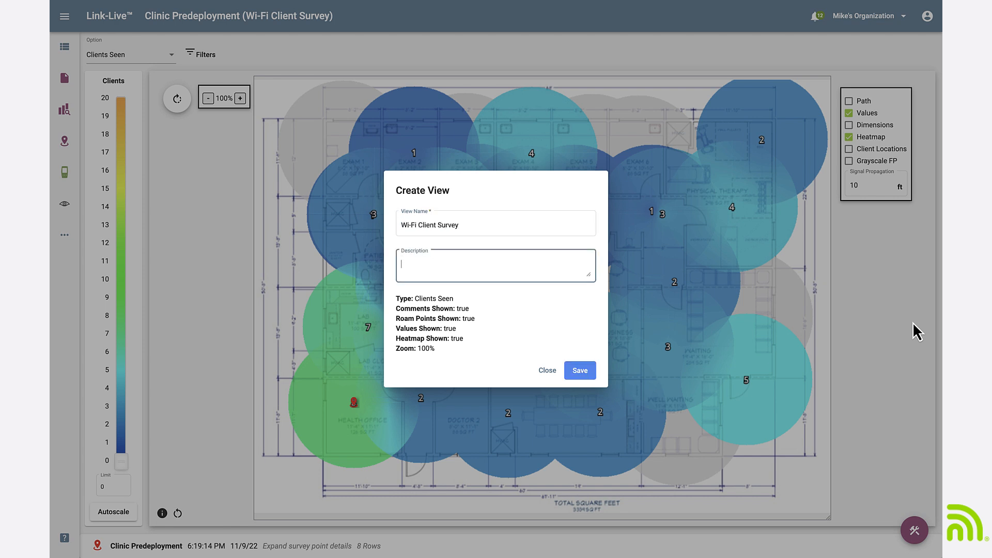
pyautogui.write('My client survey')
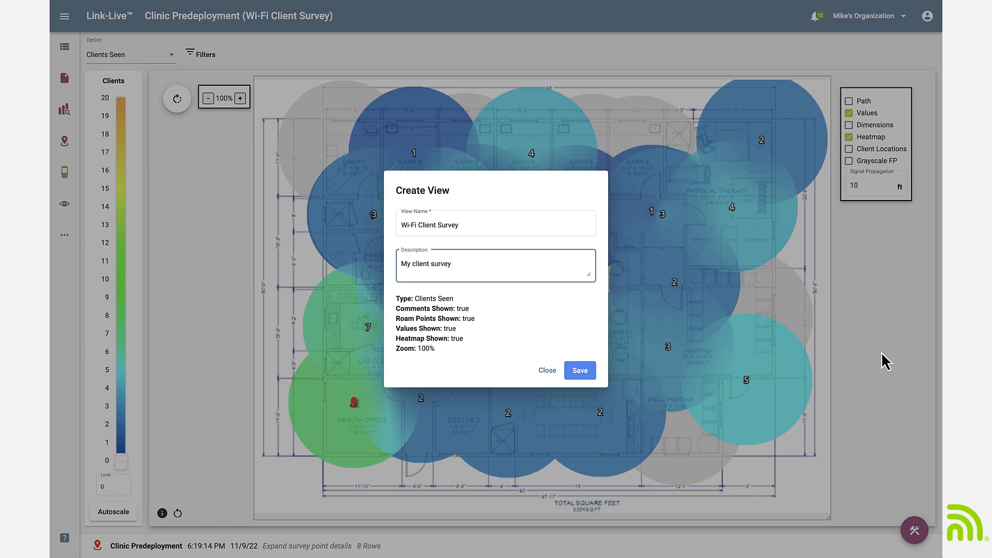
pyautogui.click(578, 369)
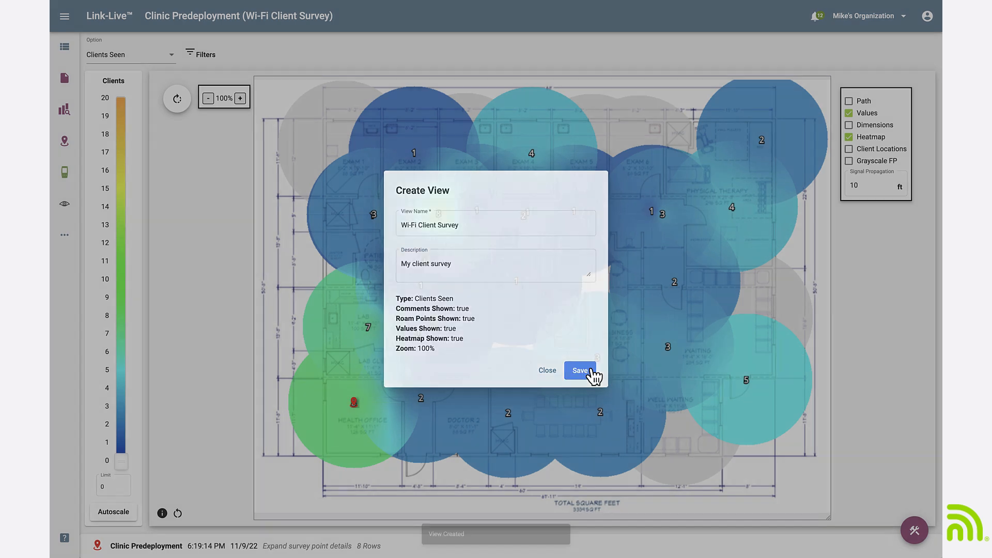
pyautogui.click(579, 371)
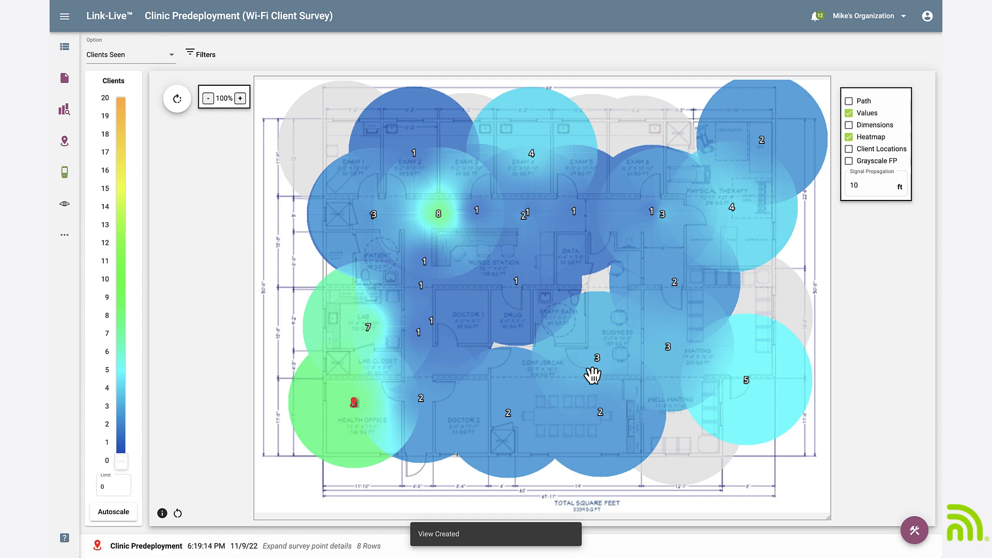
pyautogui.moveTo(382, 414)
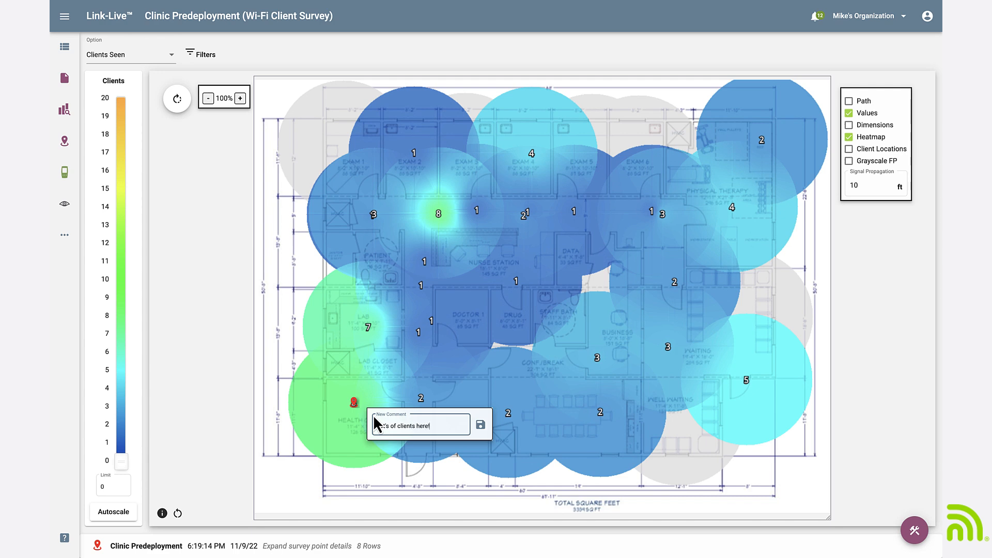
# Save the comment 'Lot's of clients here!' placed at the Health Office.
pyautogui.click(479, 423)
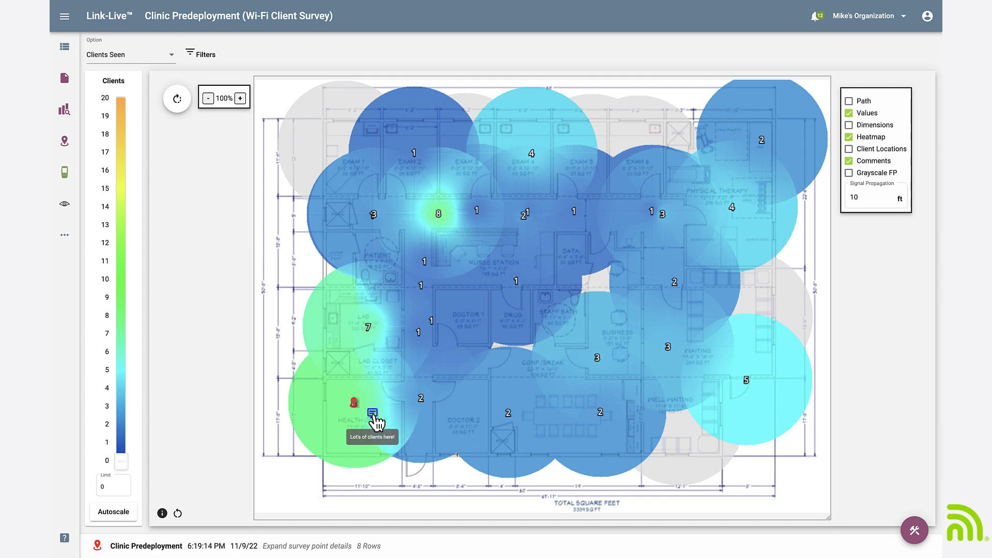